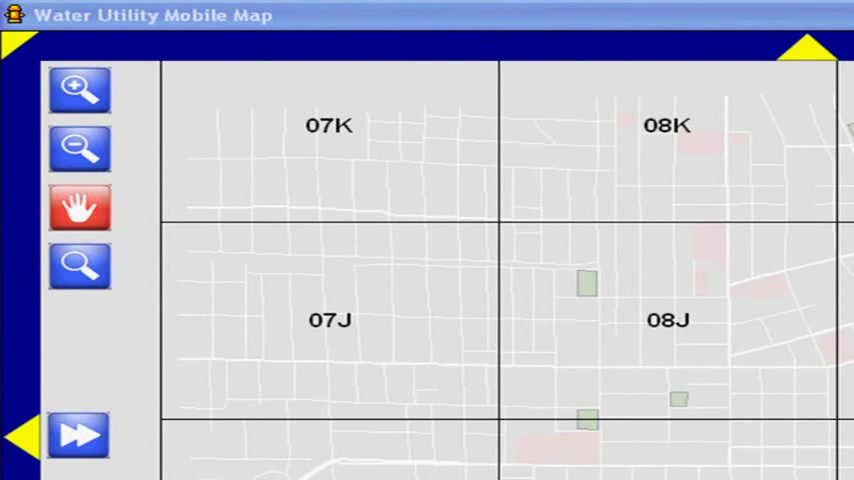
Step: Zoom in twice to street level at Sample Oaks Park, revealing water lines, valves and hydrants
click(80, 88)
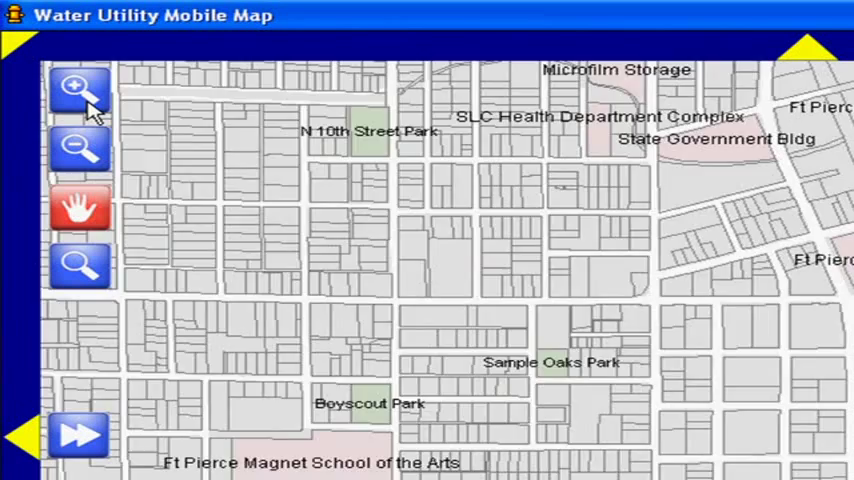
click(80, 88)
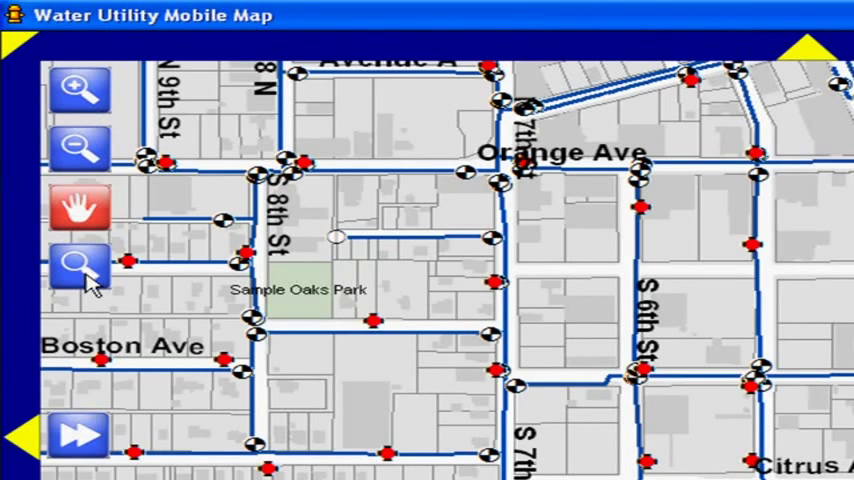